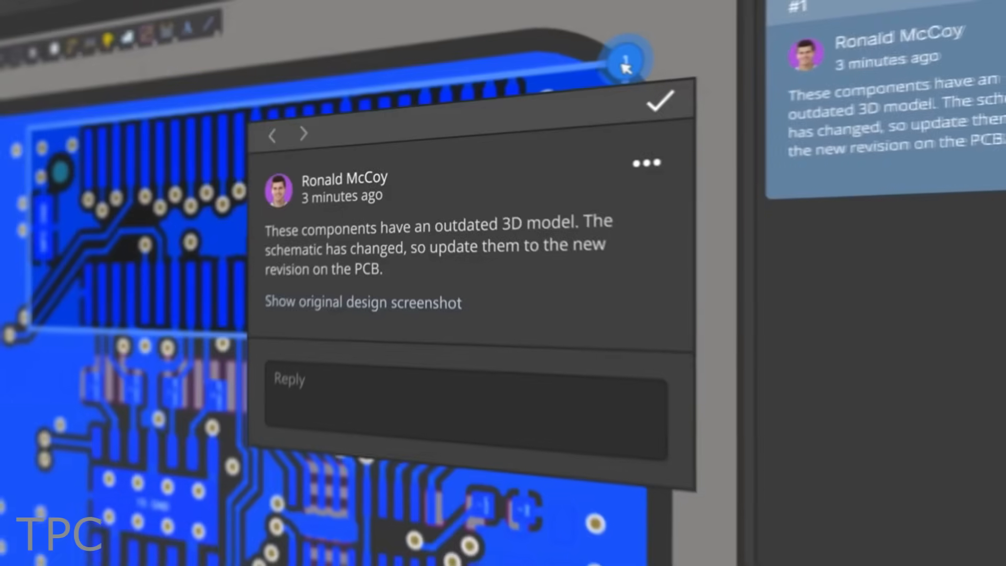
Step: Mark the 3D component-model comment as Done and go to the Octopart parts search home page
type("Done, components")
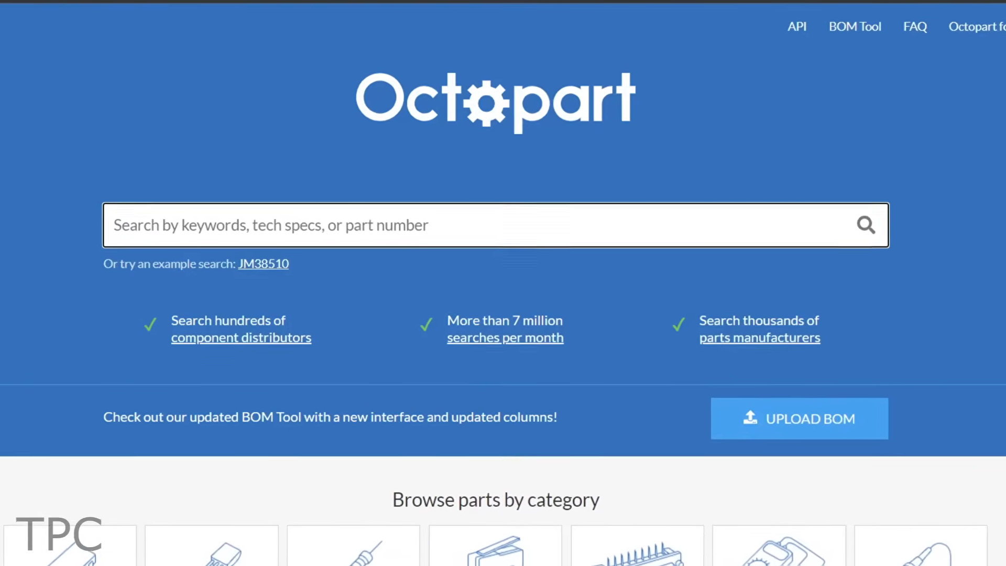
left_click(262, 263)
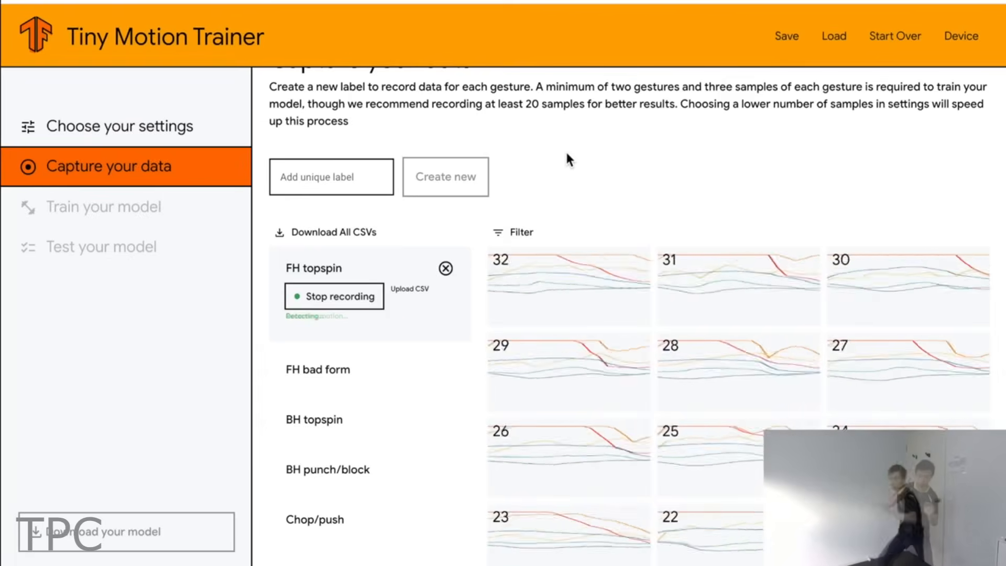
Step: Record motion samples under the FH topspin label until more than 30 are captured
left_click(100, 246)
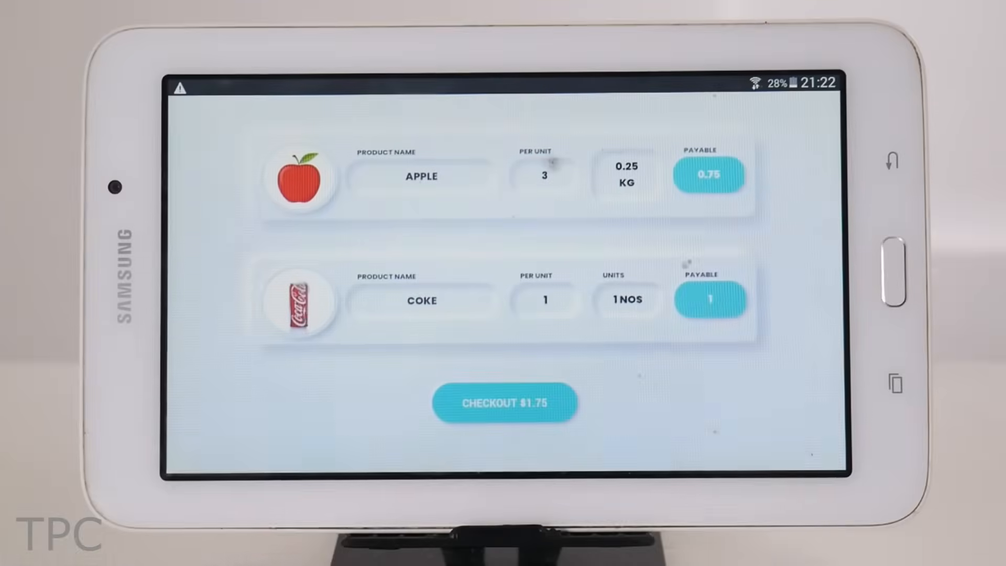
Step: Add Lays at $0.50 to the apple-and-Coke cart and check out to the Scan QR Code To Pay screen
left_click(505, 403)
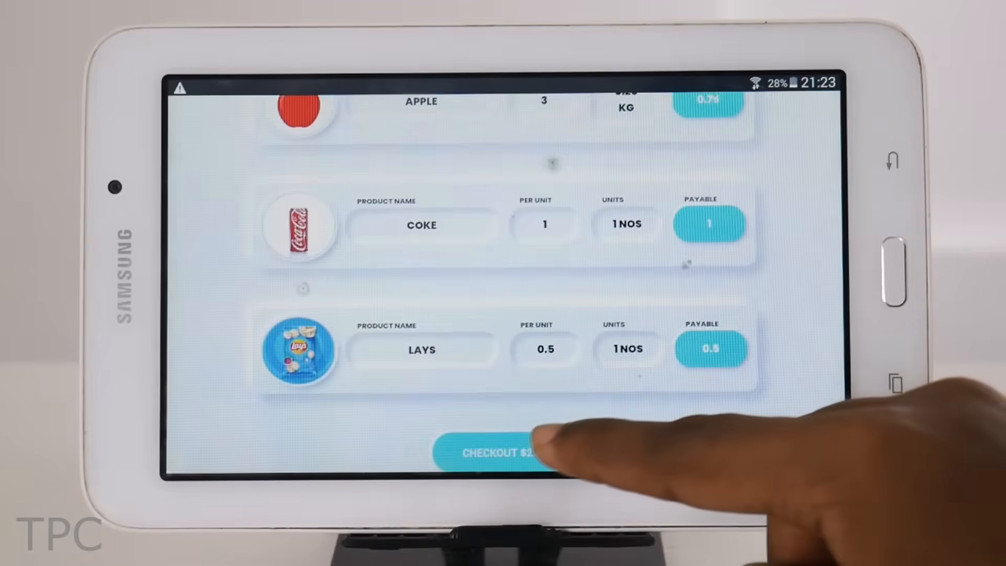
left_click(494, 451)
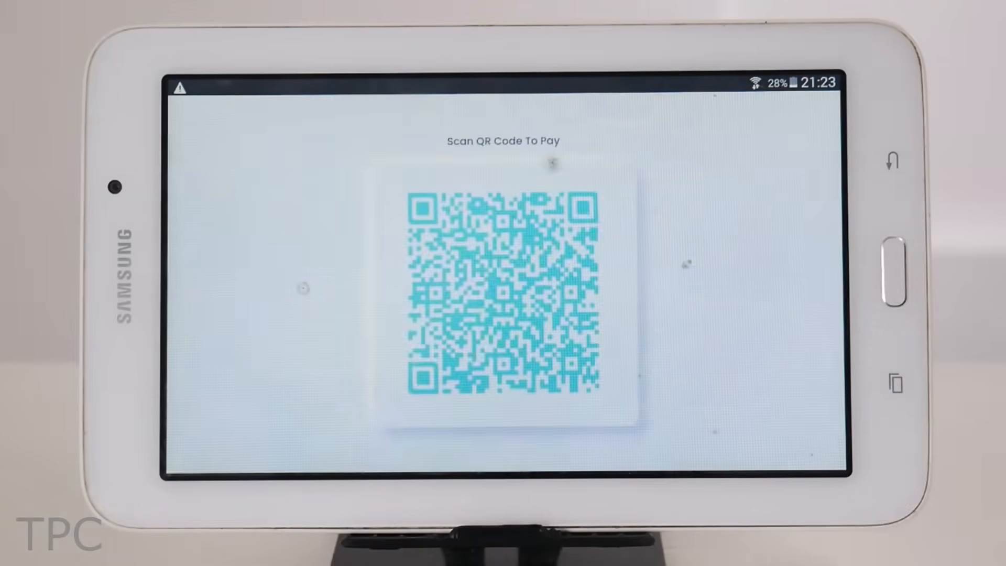